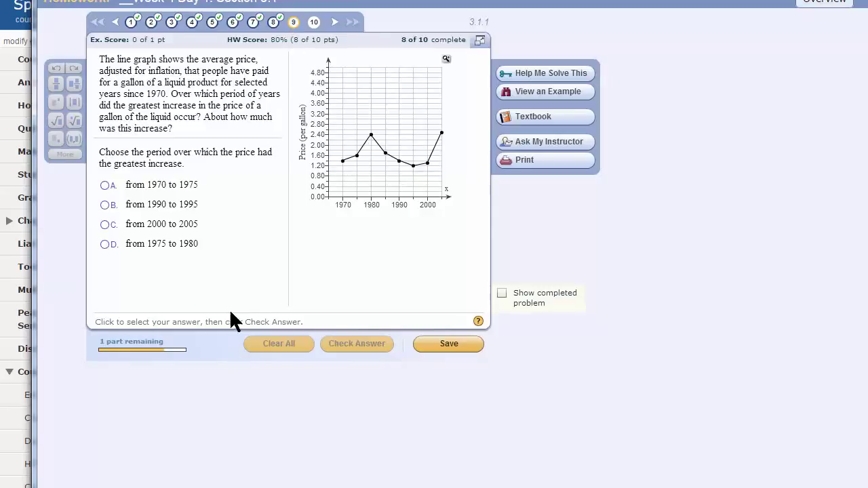
mouse_move(251, 301)
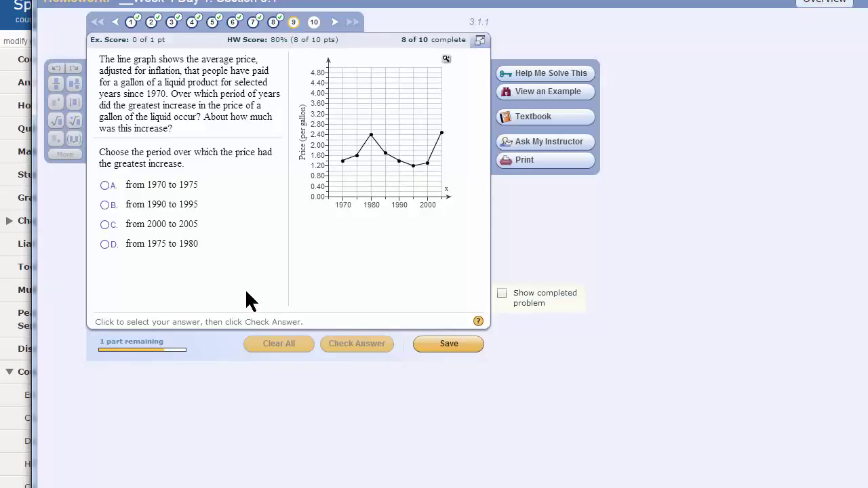
mouse_move(303, 293)
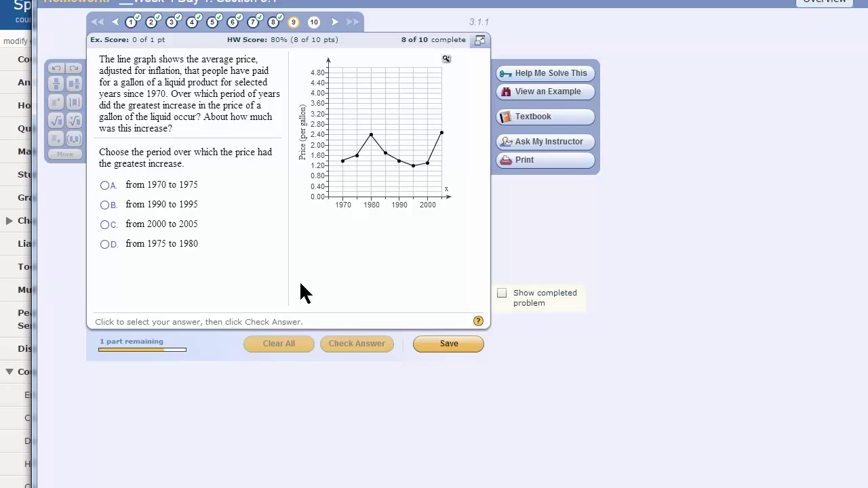
mouse_move(450, 71)
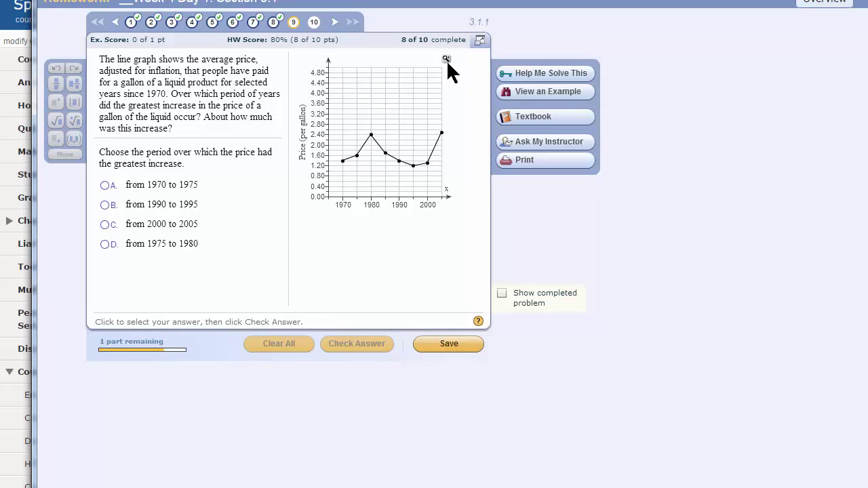
Magnify the gas-price line graph into its own window and enlarge that window
click(446, 58)
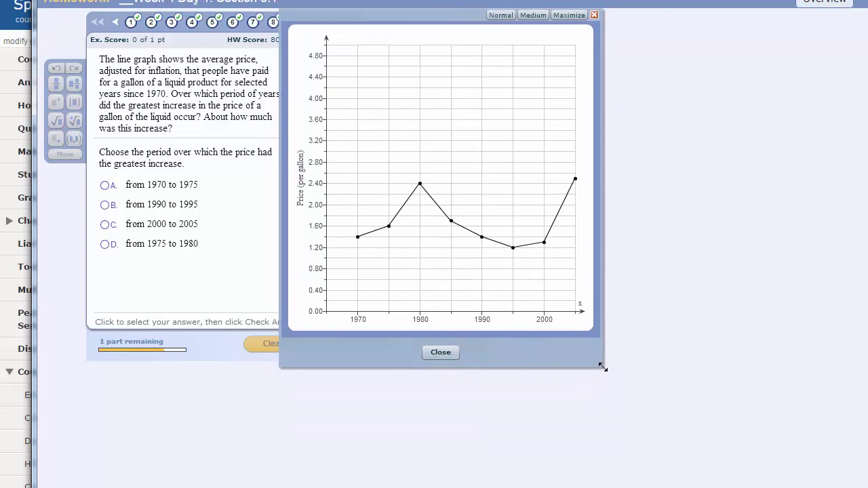
drag(602, 366, 684, 472)
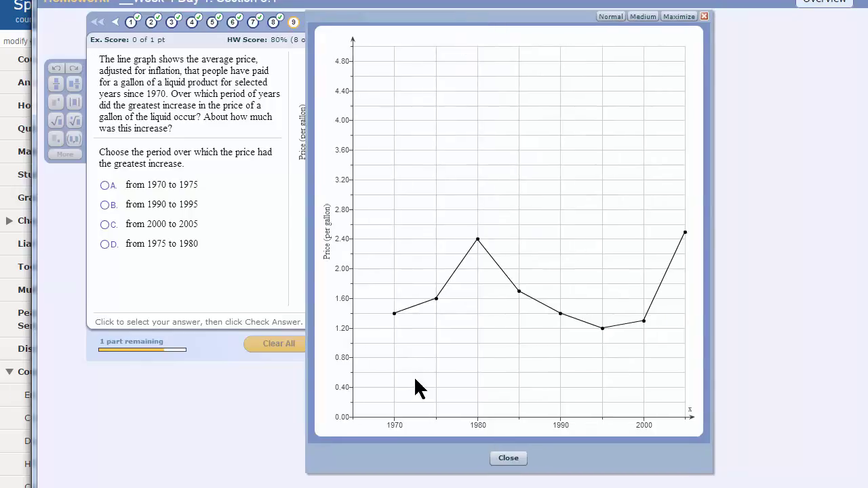
mouse_move(405, 385)
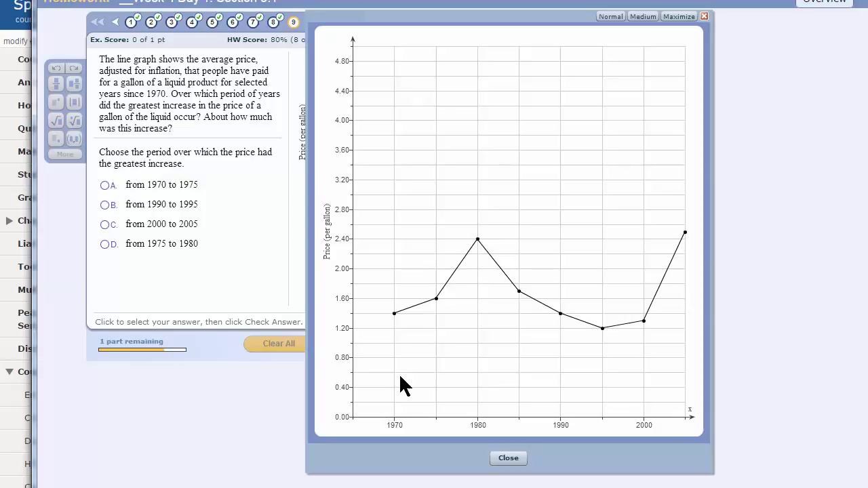
mouse_move(406, 377)
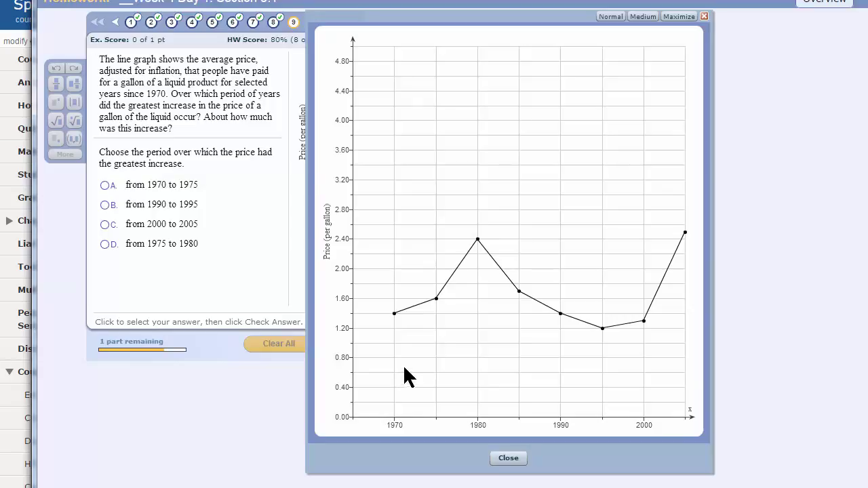
mouse_move(418, 369)
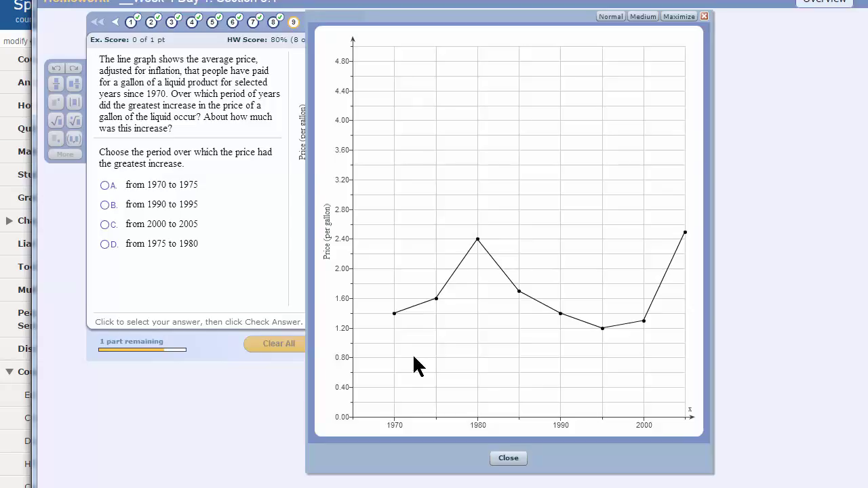
mouse_move(420, 363)
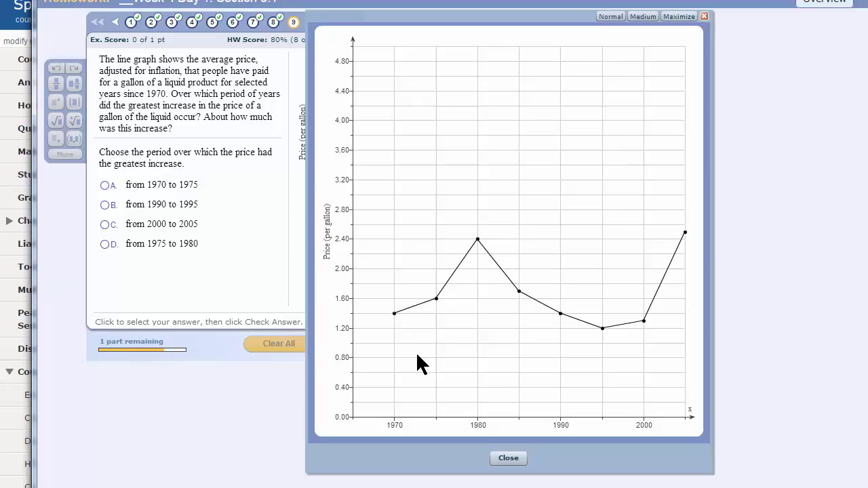
mouse_move(405, 427)
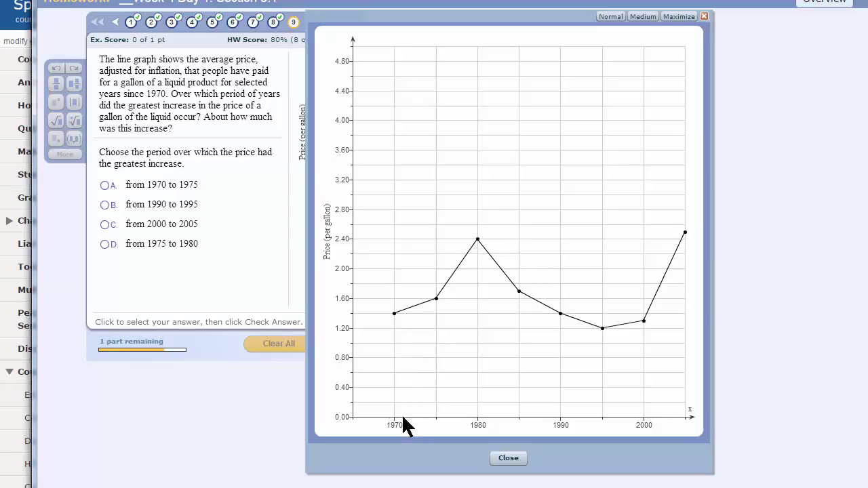
mouse_move(398, 431)
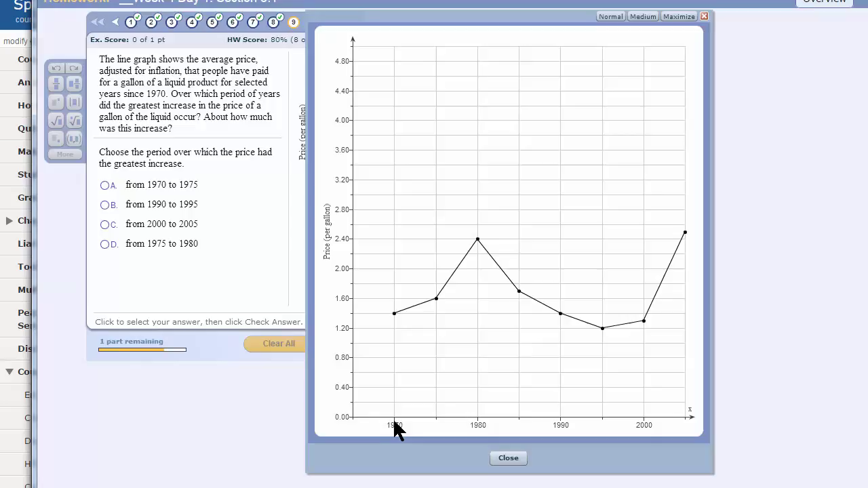
mouse_move(596, 431)
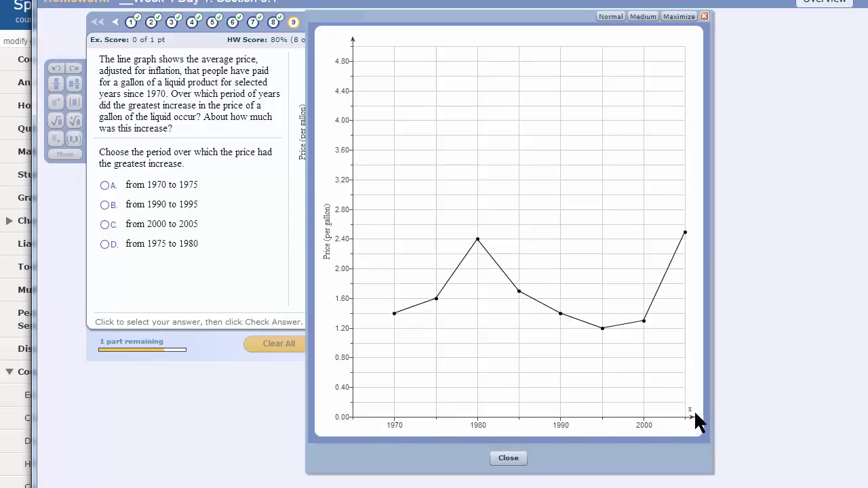
mouse_move(691, 425)
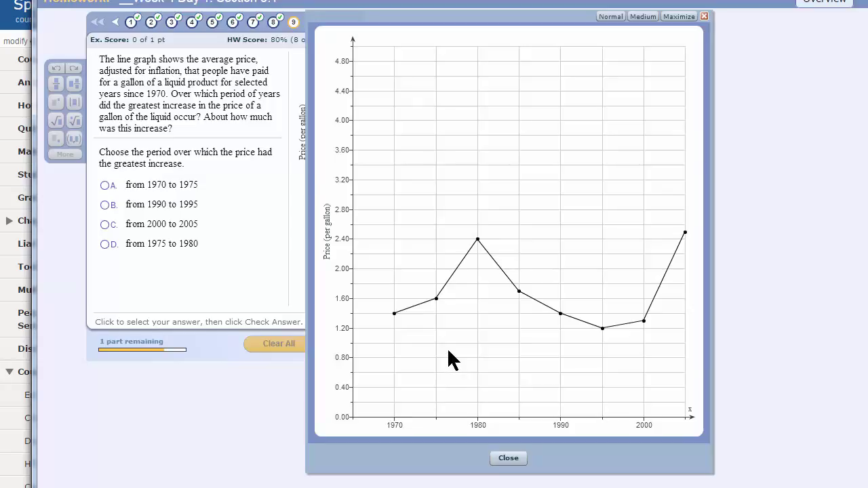
mouse_move(396, 319)
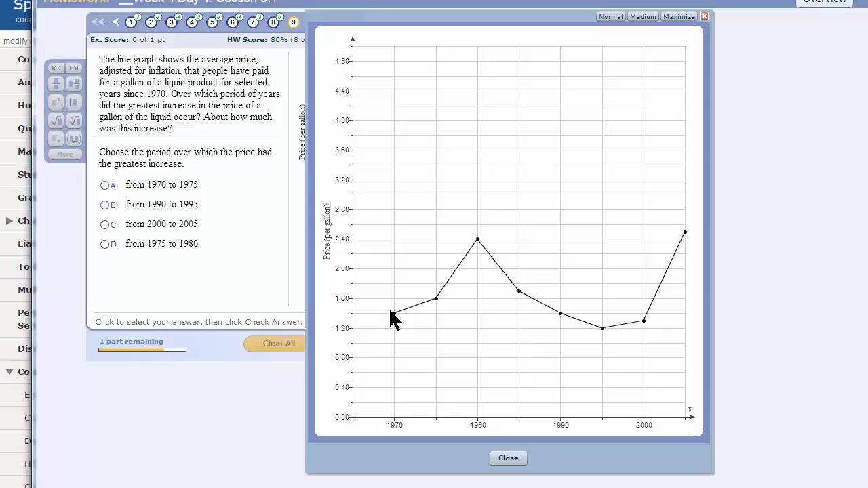
mouse_move(464, 379)
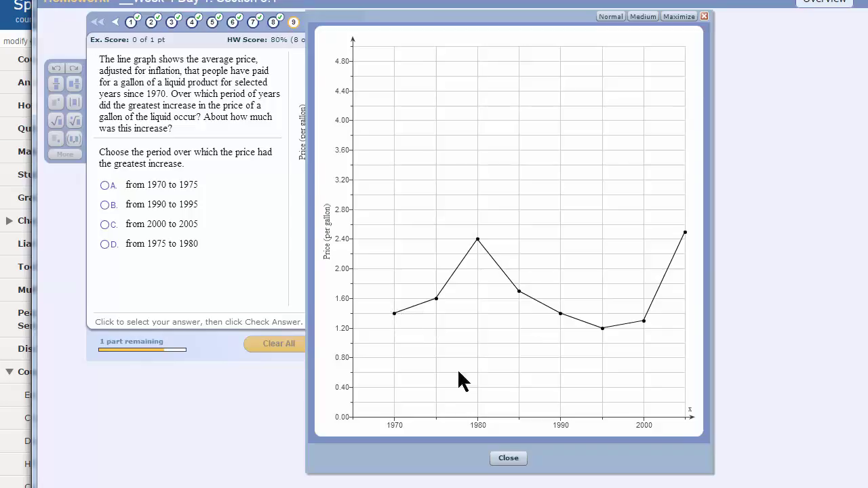
mouse_move(689, 434)
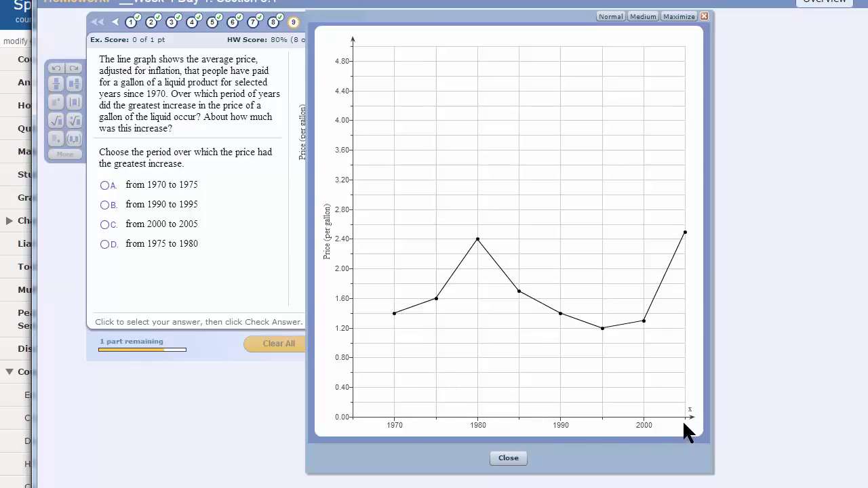
mouse_move(400, 432)
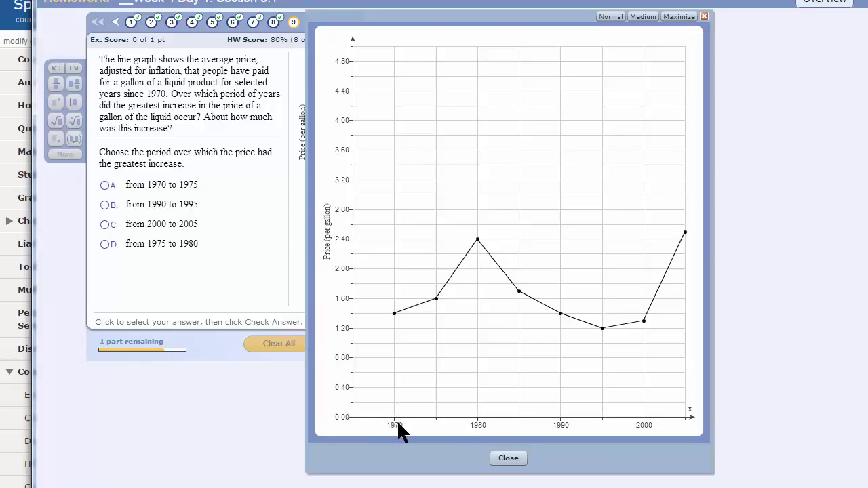
mouse_move(441, 427)
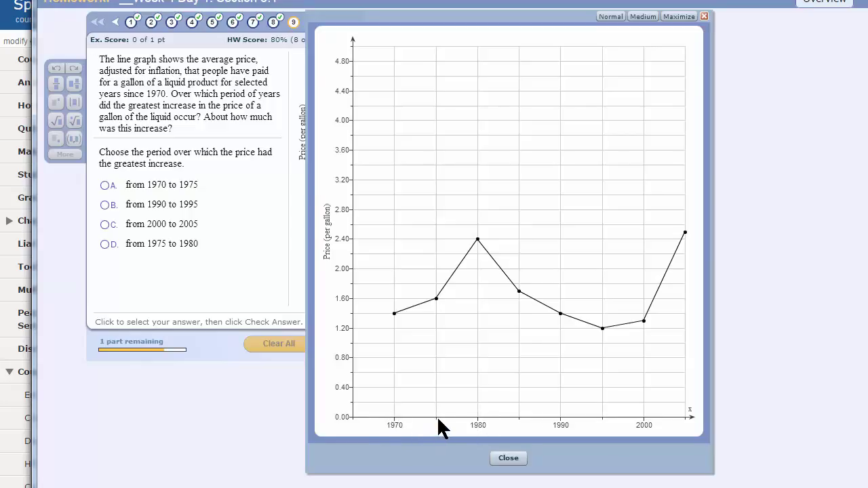
mouse_move(508, 444)
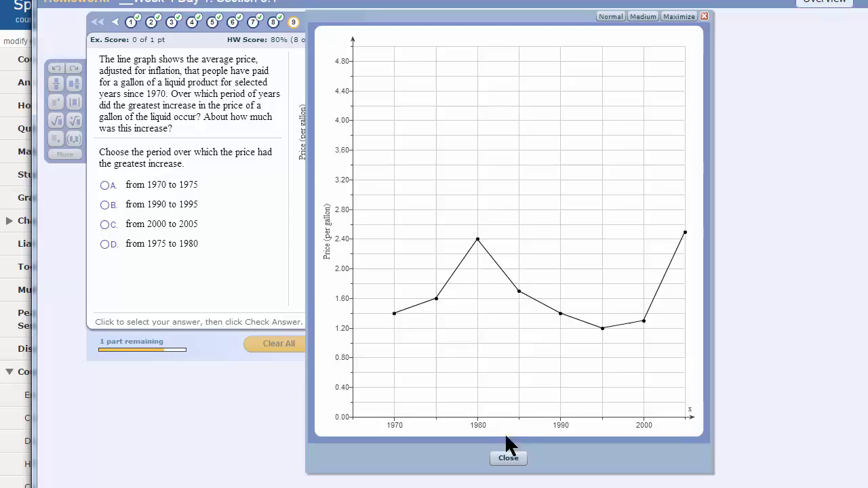
mouse_move(563, 432)
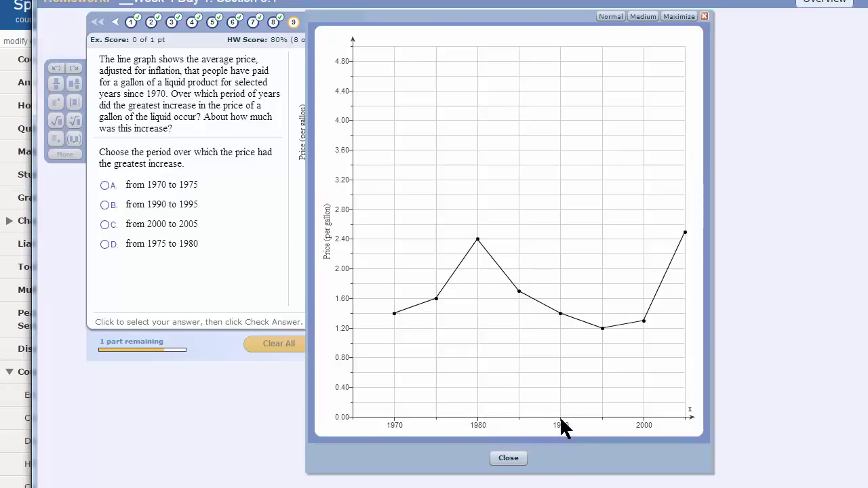
mouse_move(605, 431)
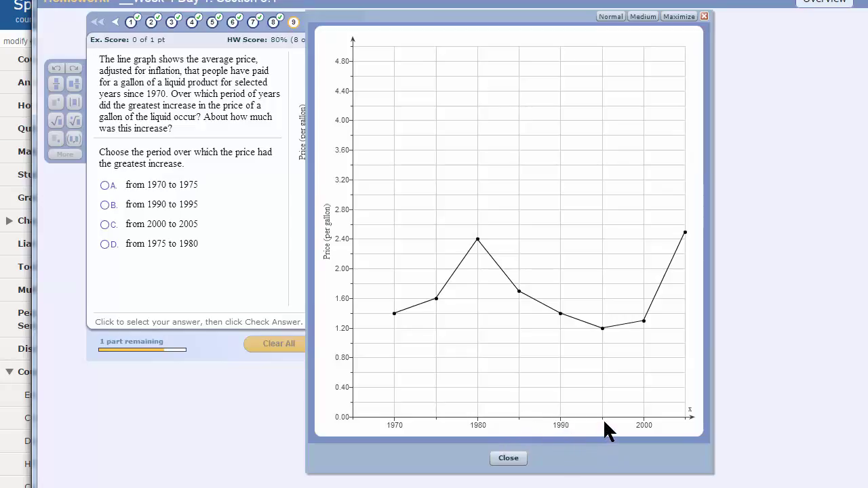
mouse_move(662, 435)
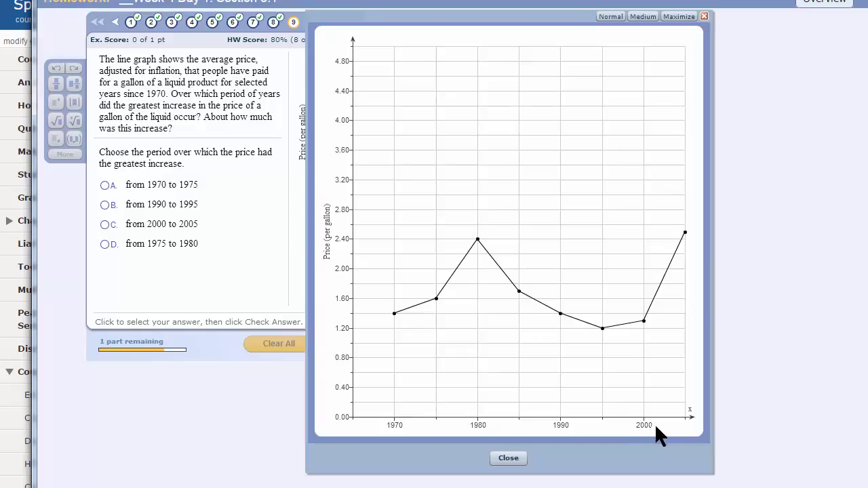
mouse_move(689, 427)
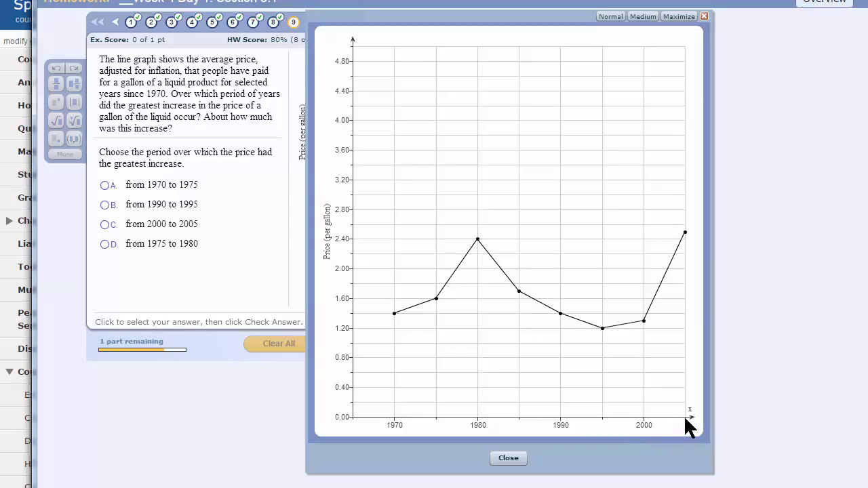
mouse_move(562, 398)
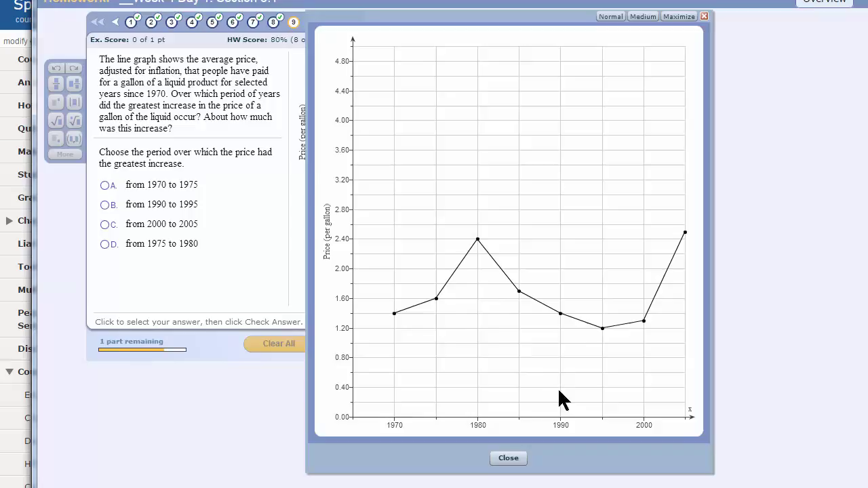
mouse_move(651, 332)
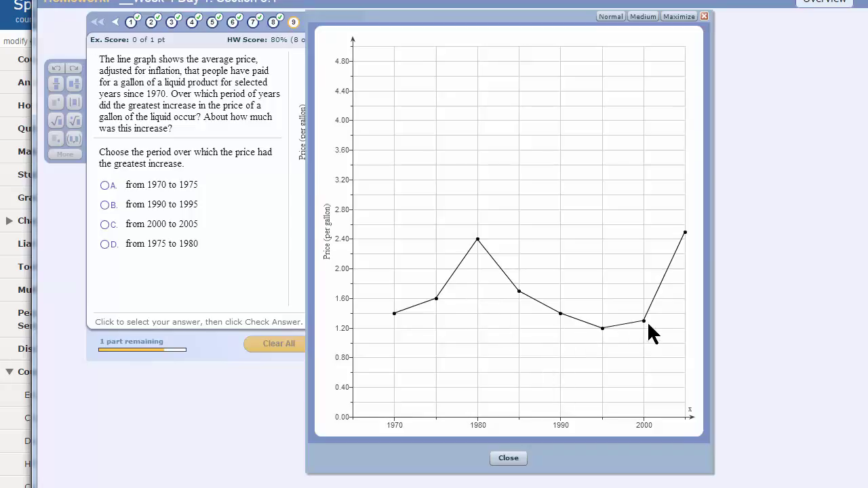
mouse_move(648, 332)
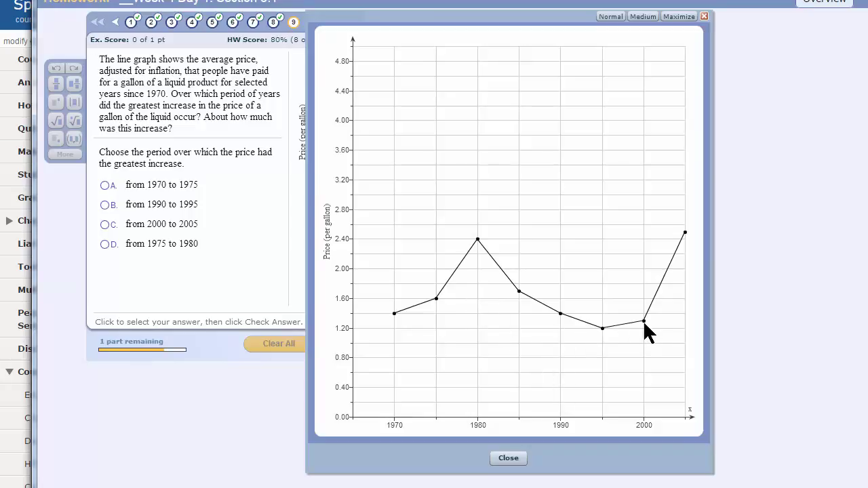
mouse_move(406, 283)
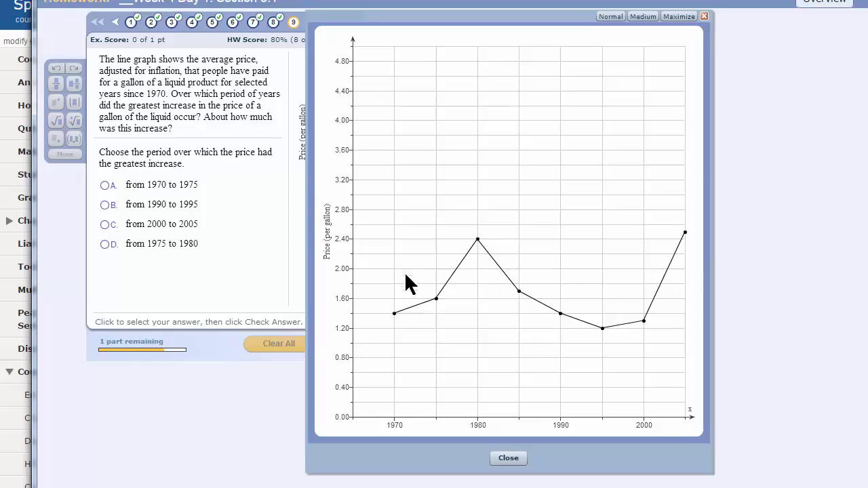
mouse_move(445, 309)
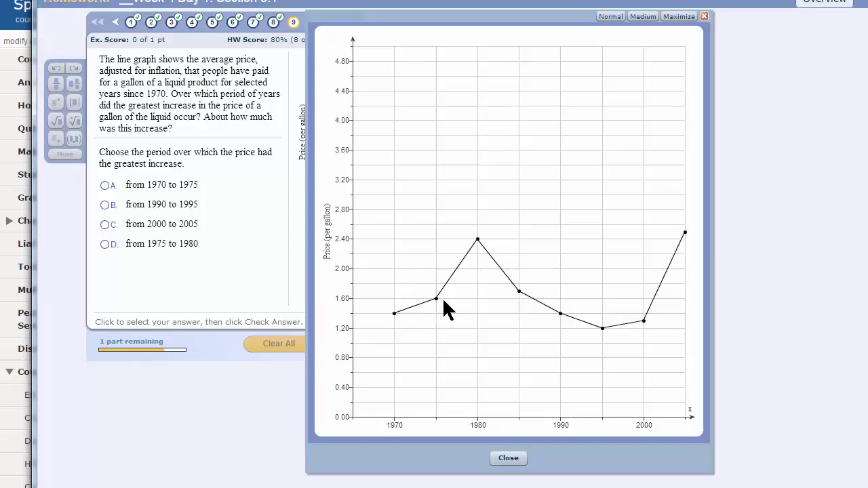
mouse_move(477, 244)
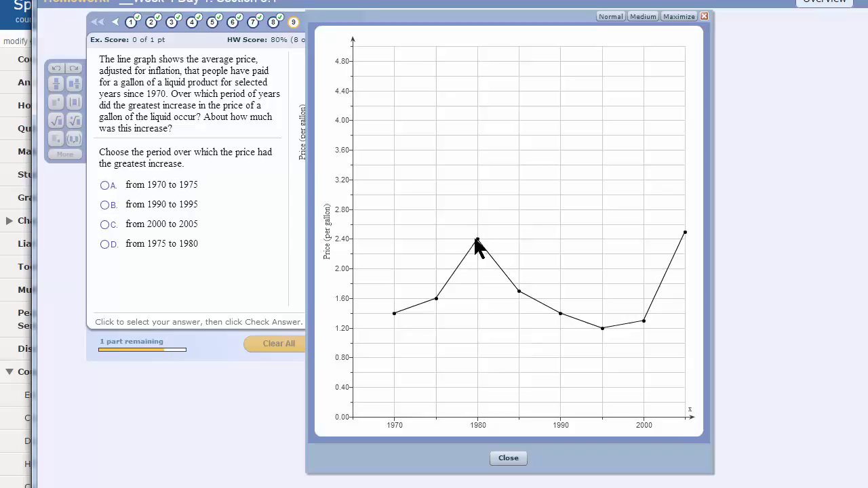
mouse_move(480, 244)
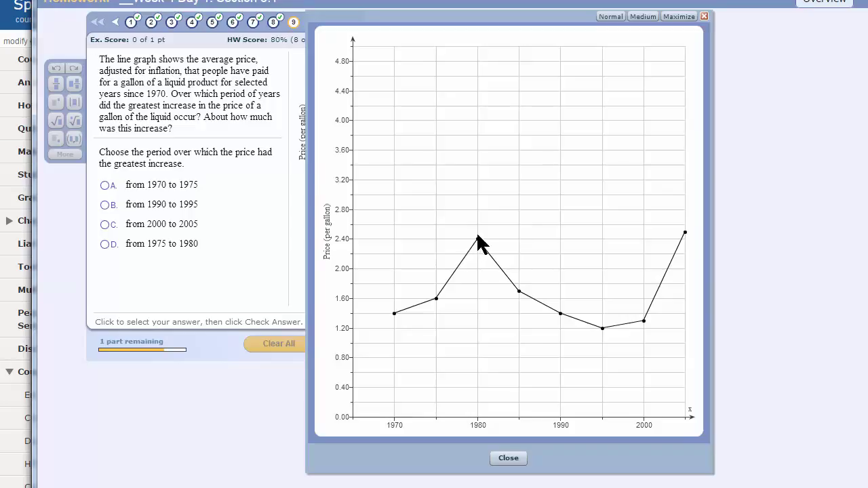
mouse_move(545, 313)
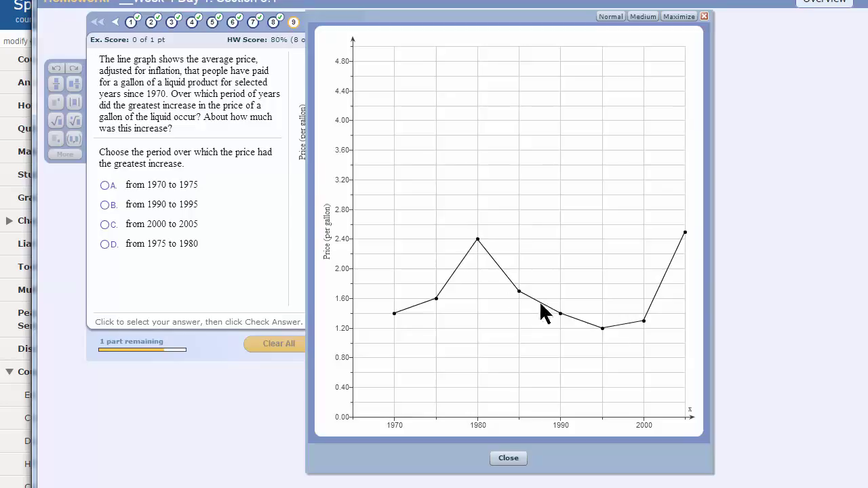
mouse_move(532, 320)
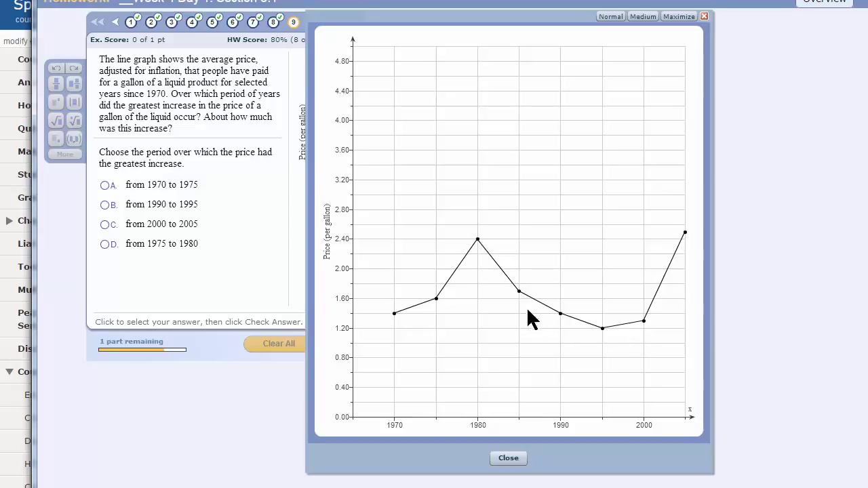
mouse_move(648, 330)
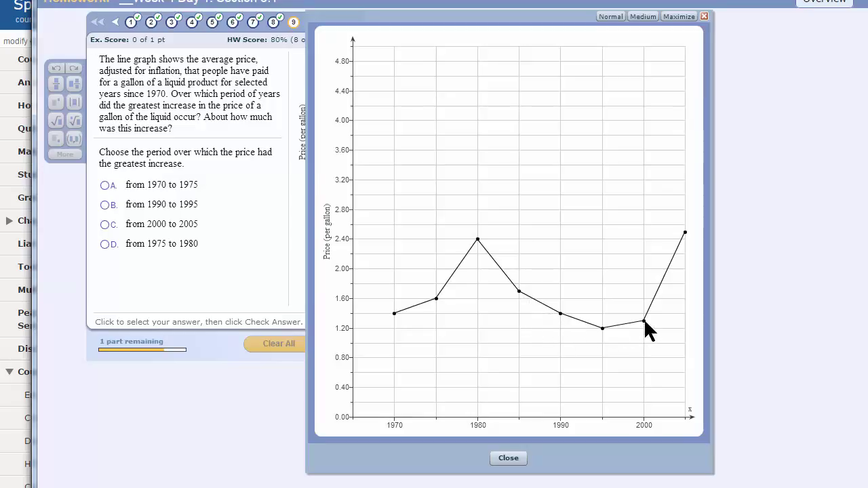
mouse_move(642, 332)
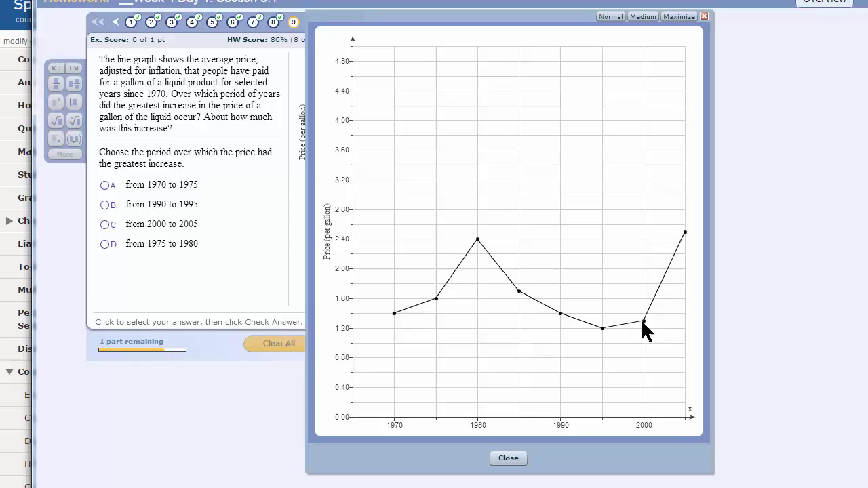
mouse_move(685, 252)
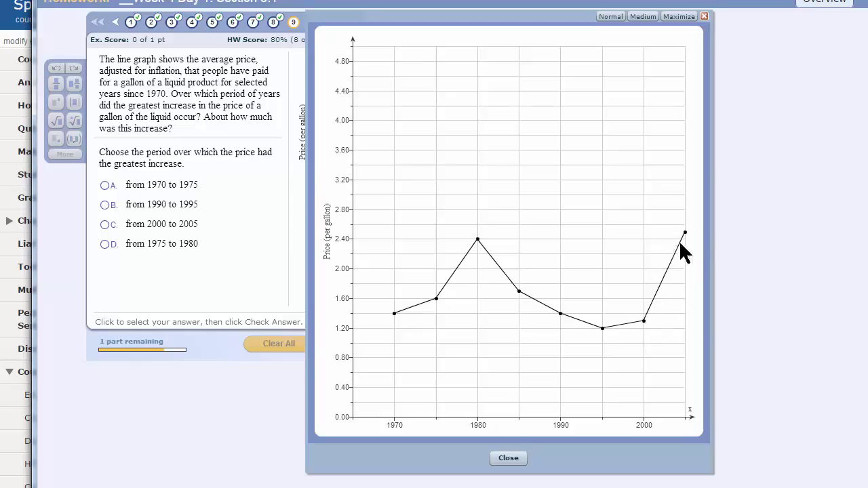
mouse_move(690, 237)
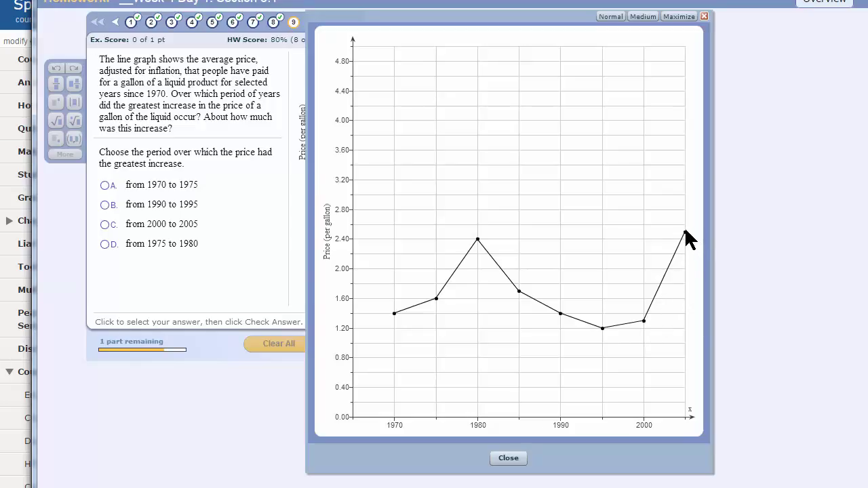
mouse_move(678, 312)
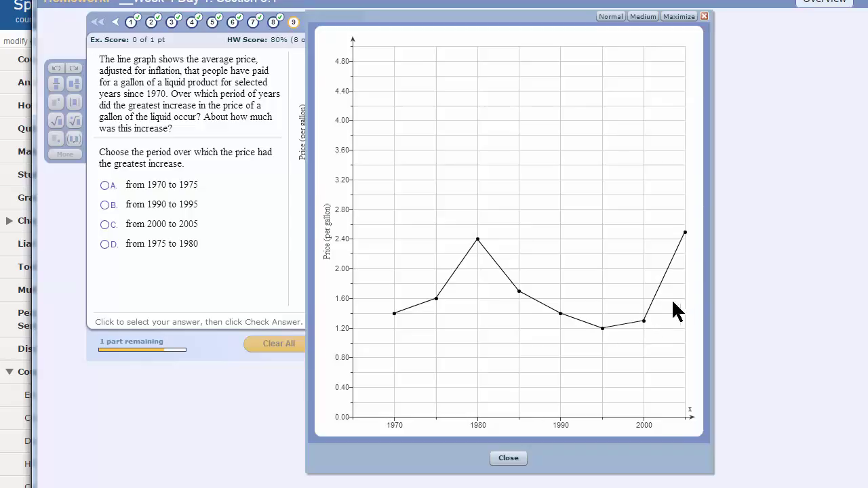
mouse_move(485, 247)
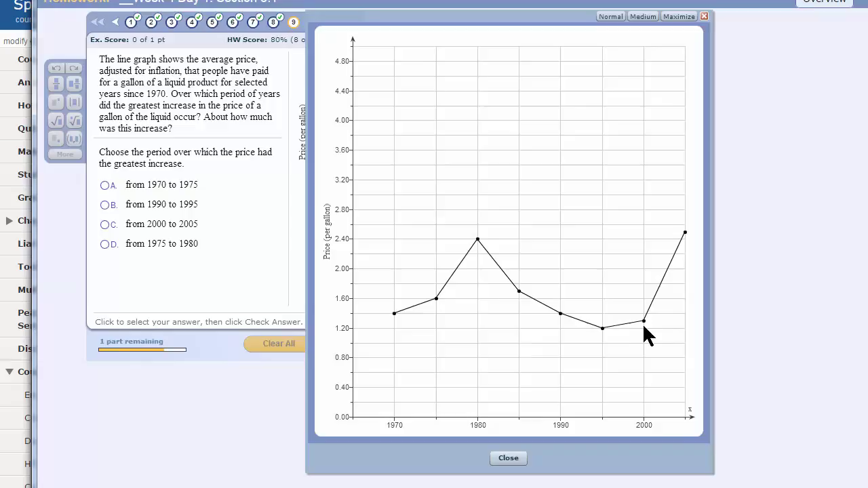
mouse_move(491, 228)
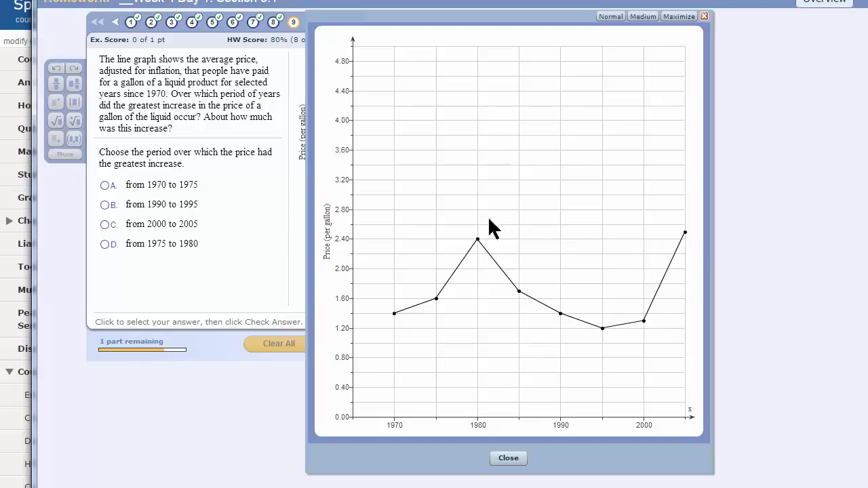
mouse_move(156, 228)
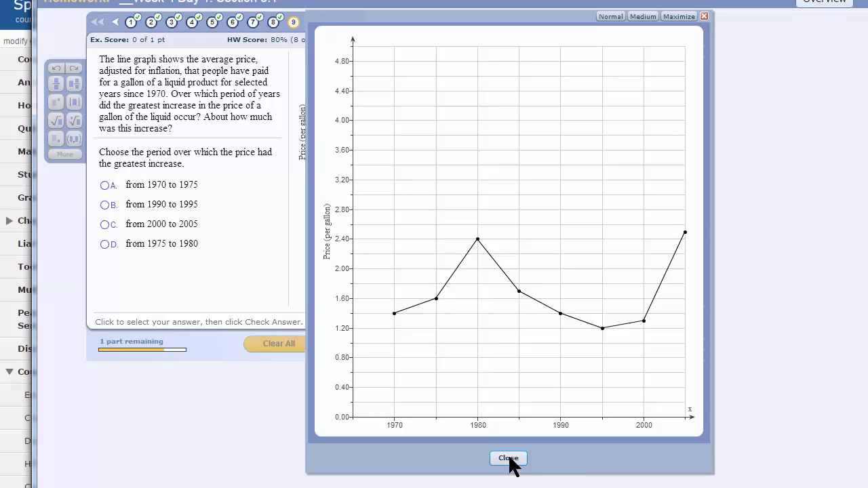
Close the enlarged graph, choose option C 'from 2000 to 2005' and check the answer
click(507, 458)
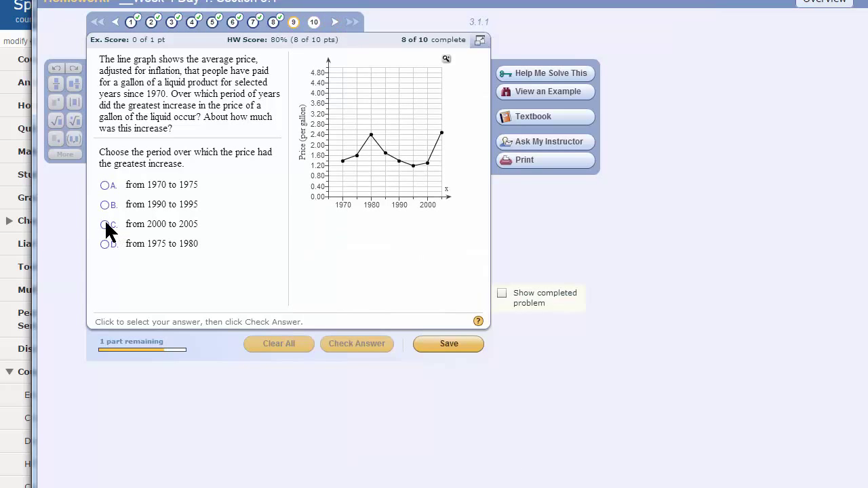
click(105, 225)
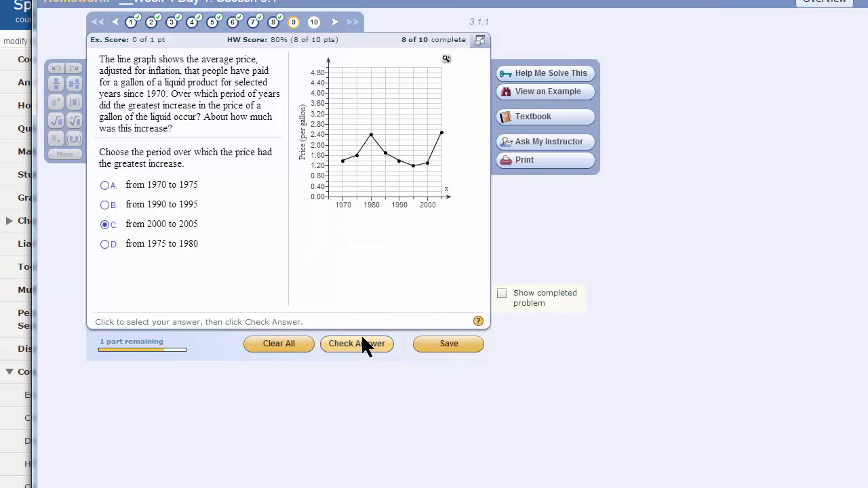
click(356, 343)
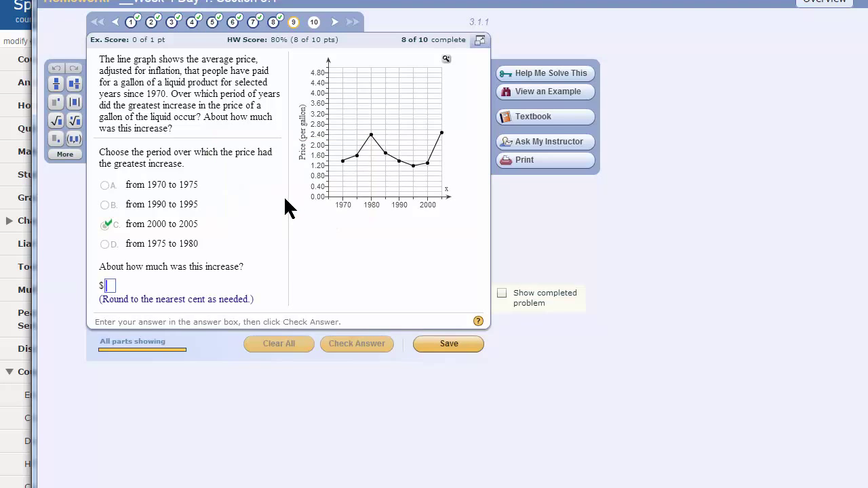
mouse_move(364, 310)
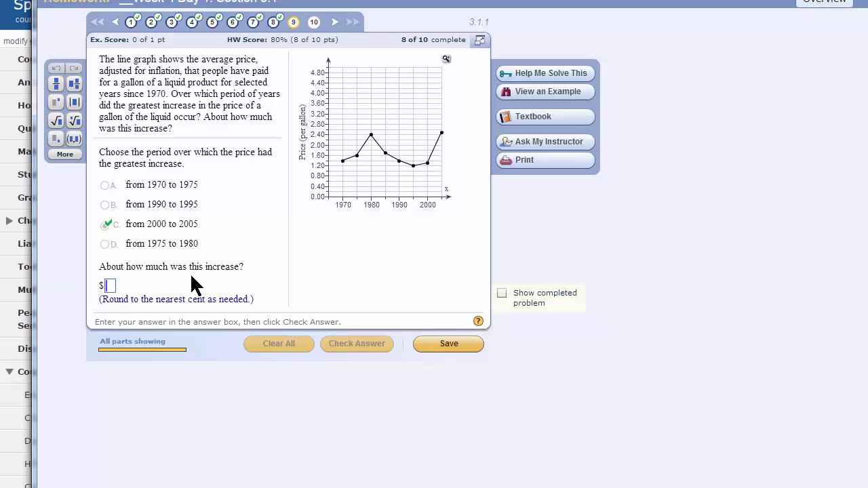
mouse_move(268, 238)
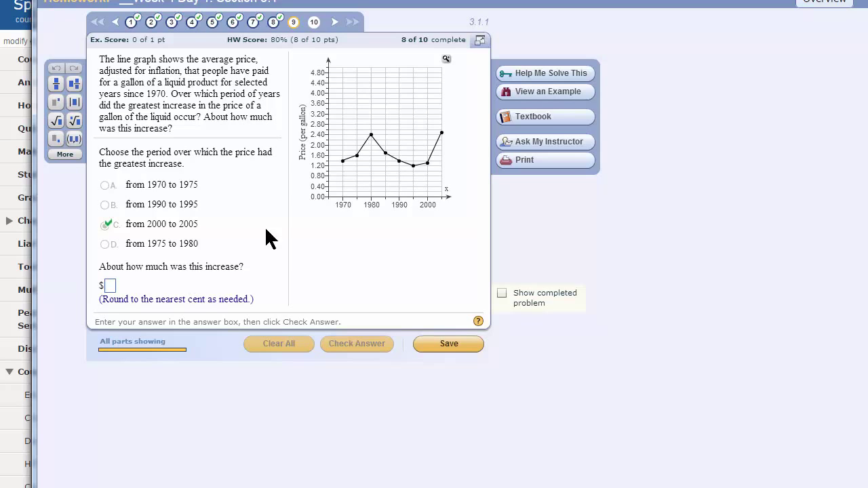
mouse_move(447, 59)
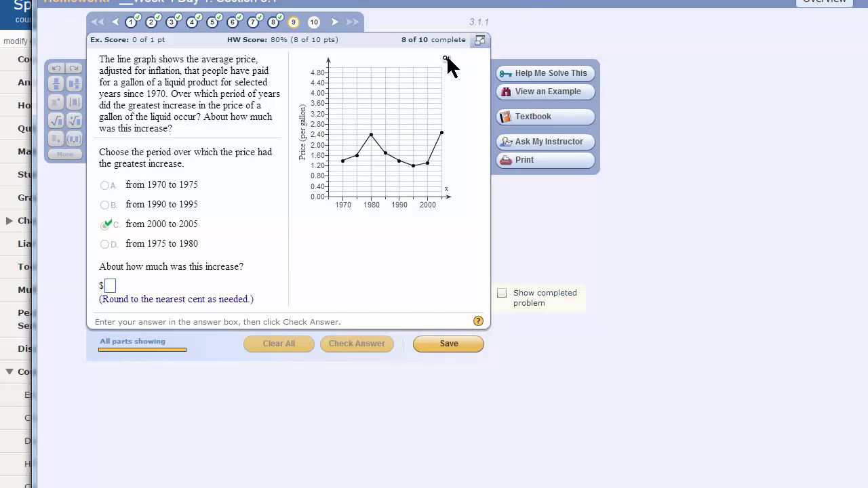
Reopen the price line graph in its enlarged window to read the values
click(445, 59)
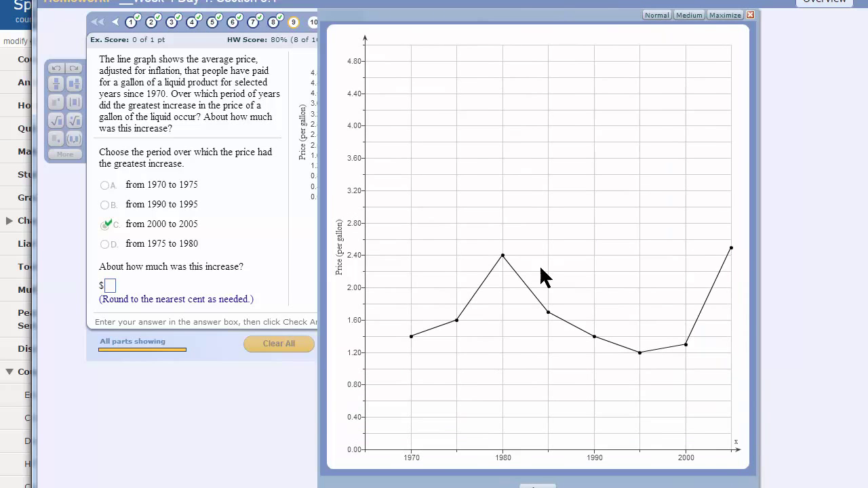
mouse_move(359, 268)
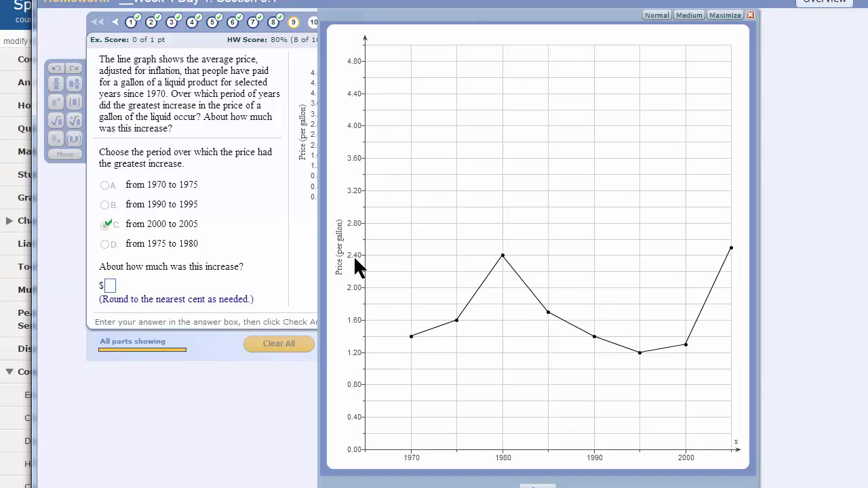
mouse_move(366, 255)
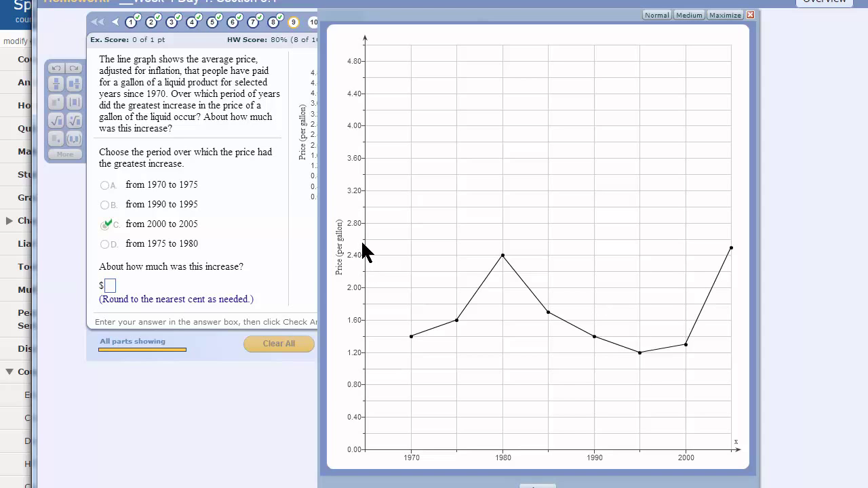
mouse_move(366, 228)
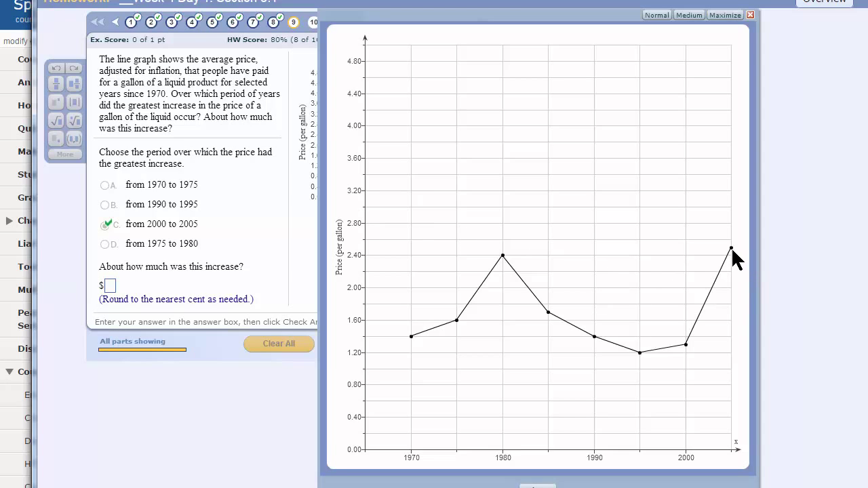
mouse_move(359, 363)
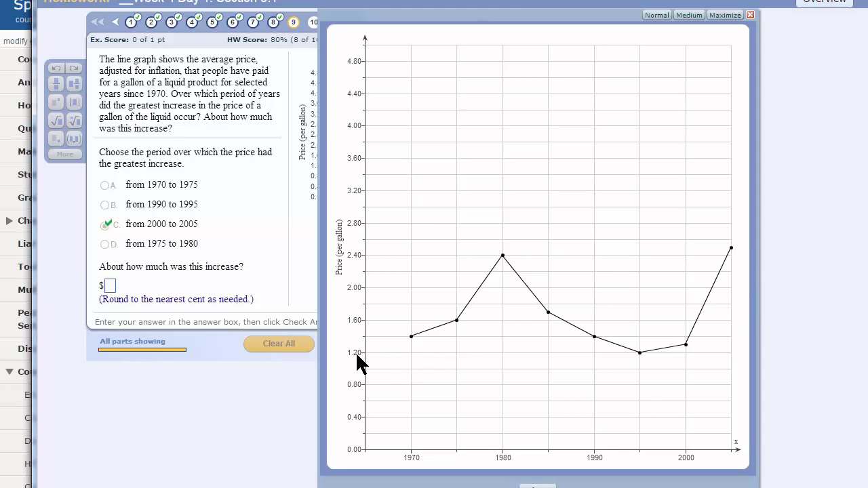
mouse_move(369, 346)
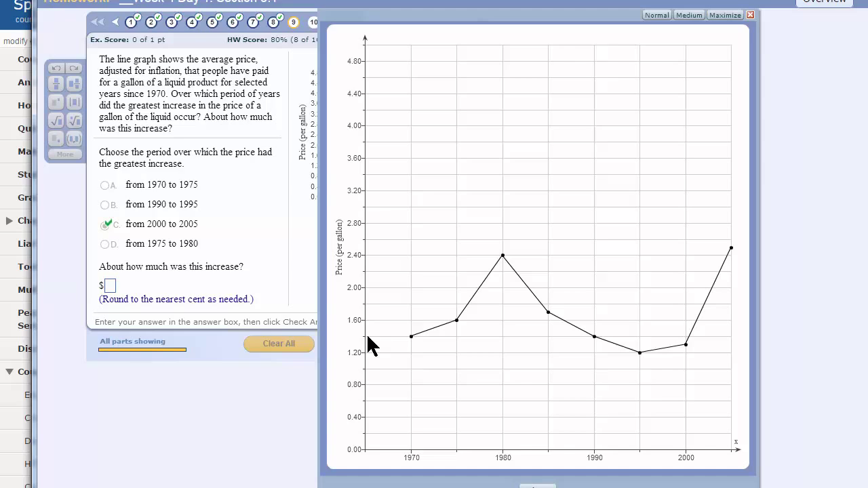
mouse_move(690, 355)
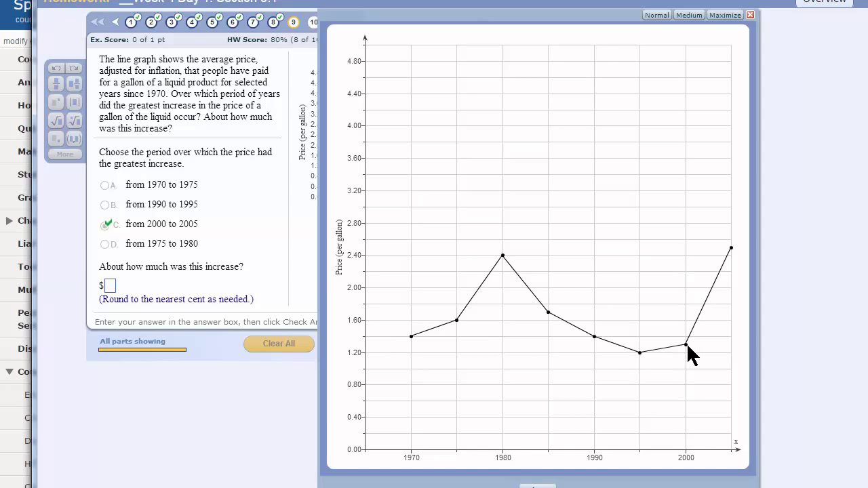
mouse_move(739, 260)
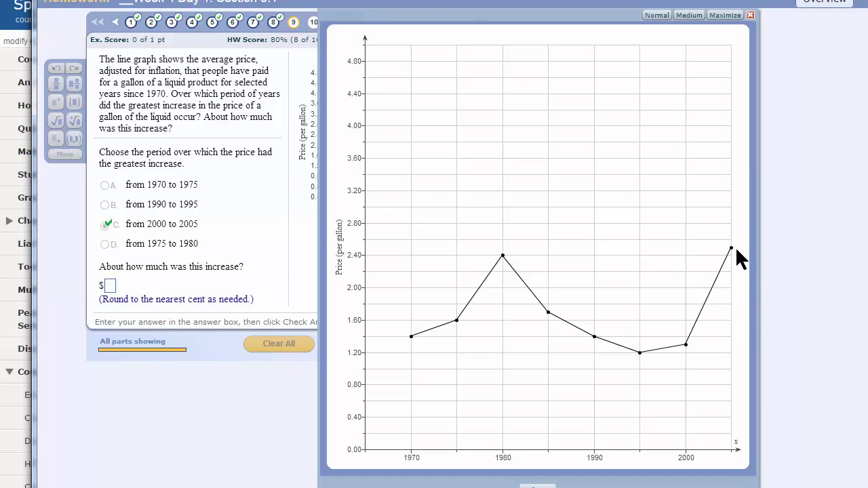
mouse_move(694, 363)
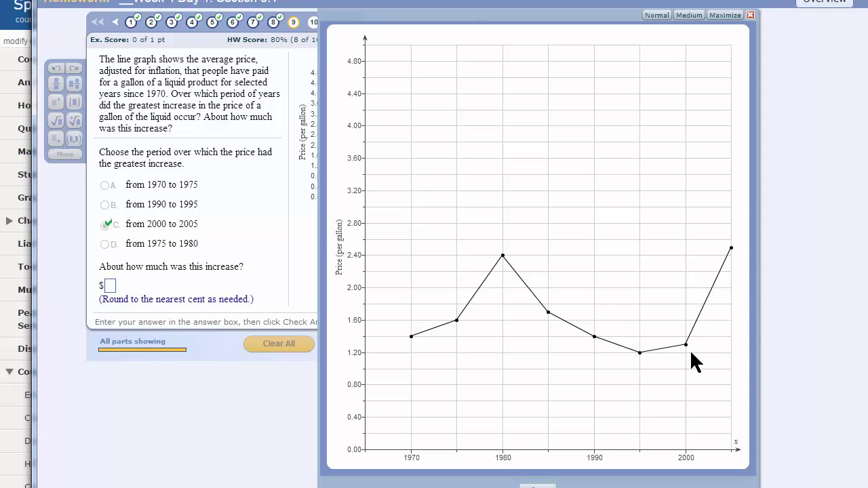
mouse_move(689, 353)
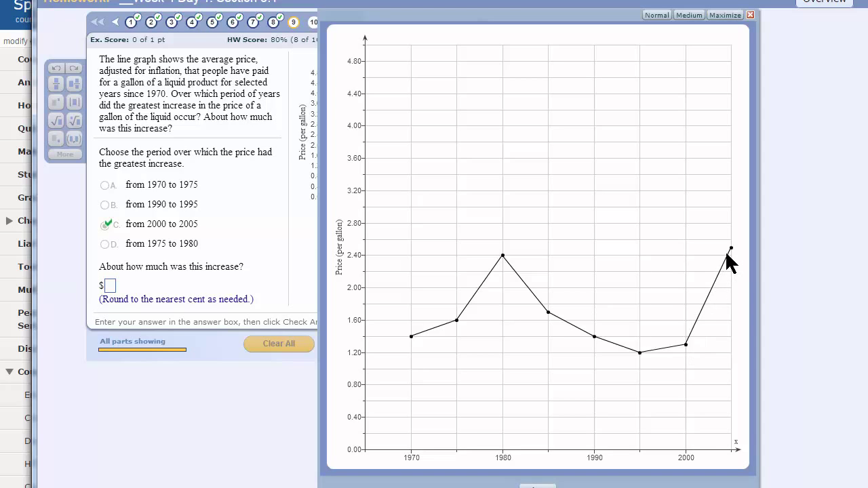
mouse_move(686, 355)
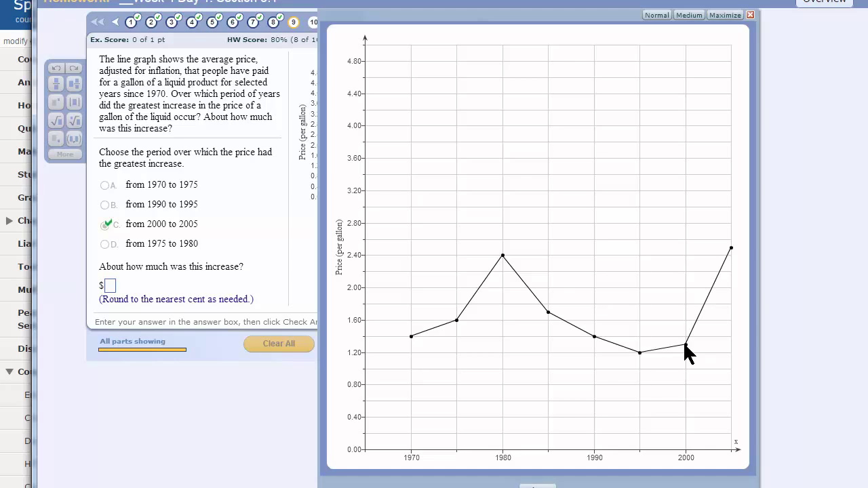
mouse_move(200, 265)
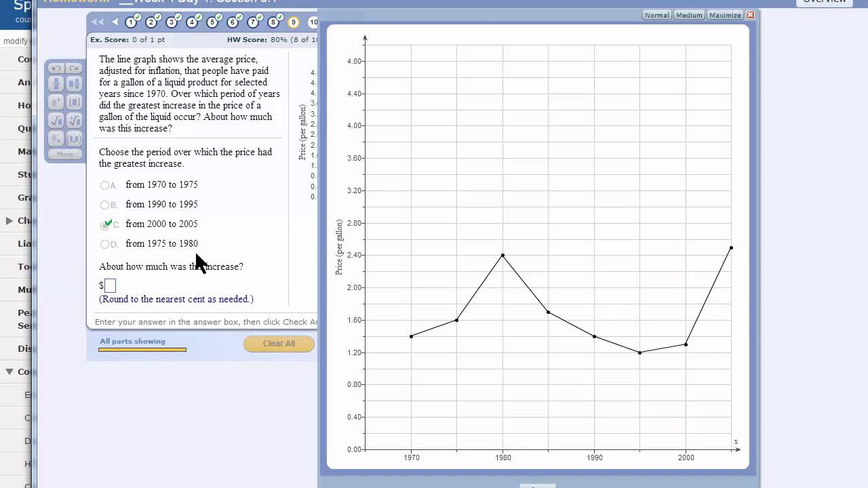
mouse_move(168, 301)
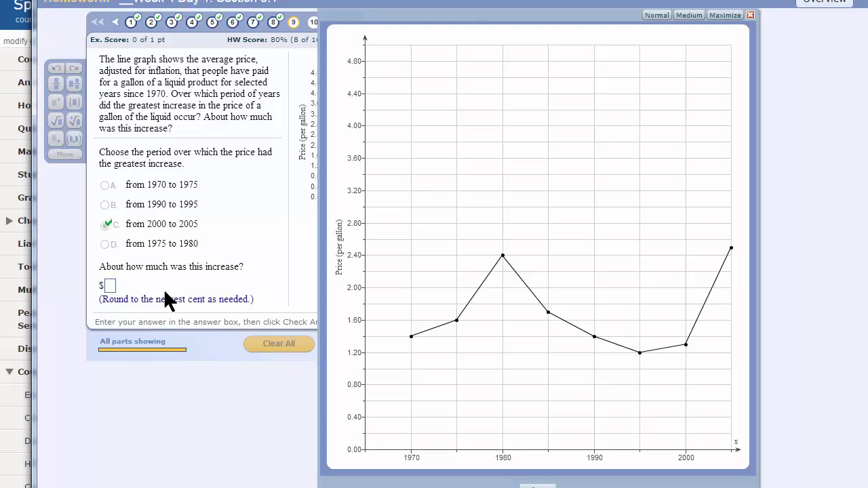
mouse_move(518, 481)
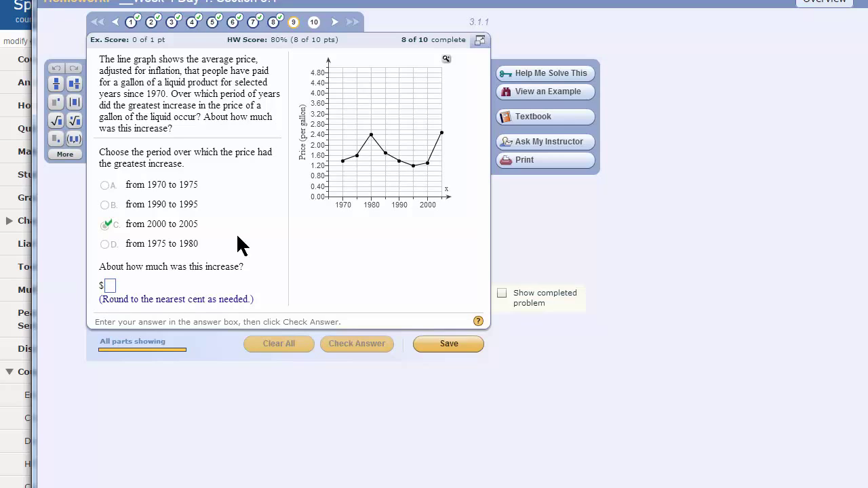
Enter 1.25 as the increase, check it, and dismiss the Nice Work message
text(1)
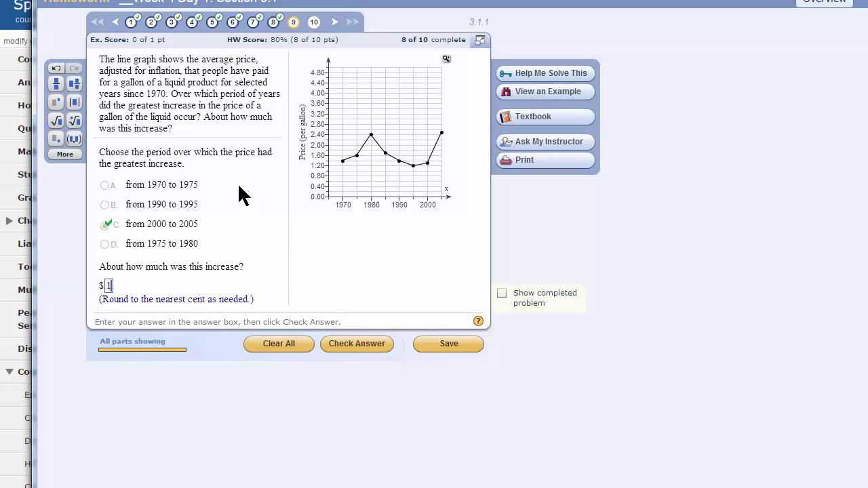
text(.25)
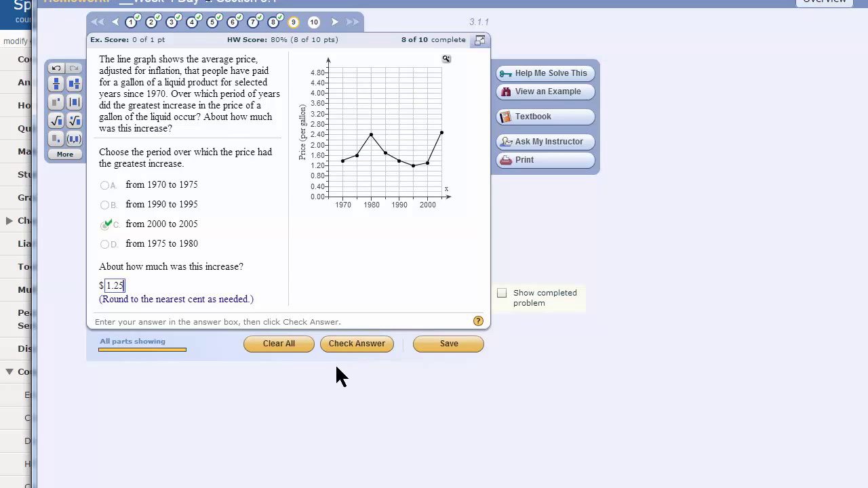
click(355, 344)
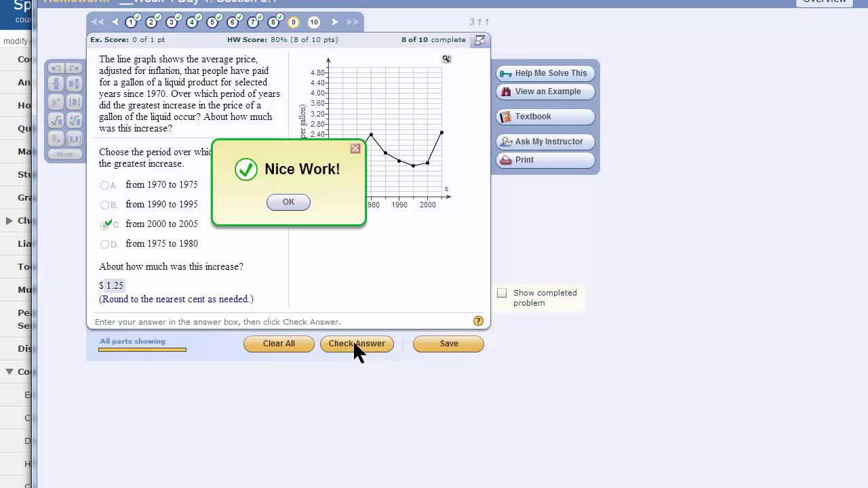
click(288, 202)
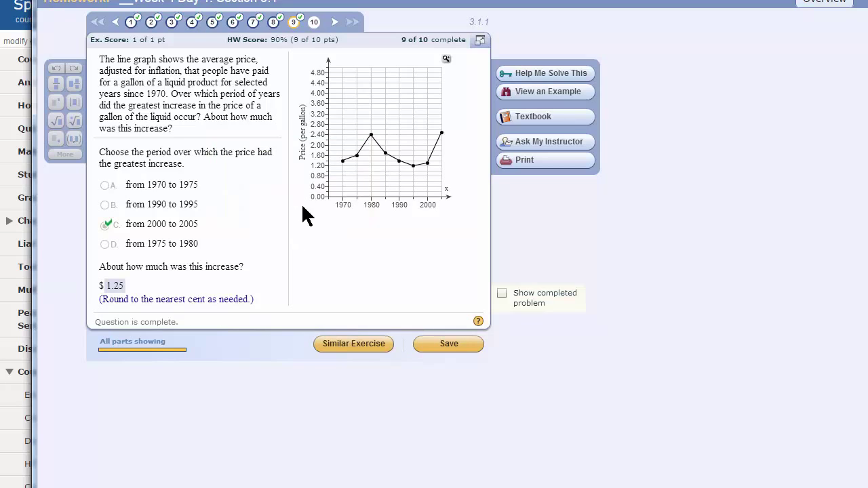
mouse_move(307, 61)
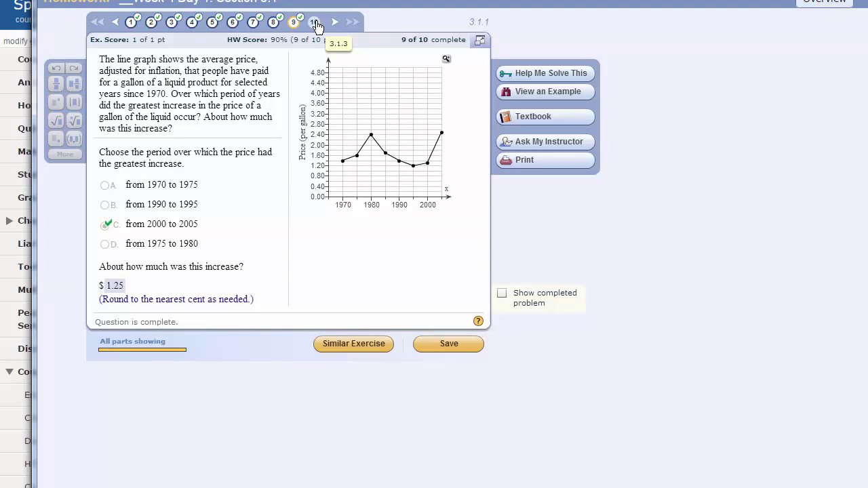
click(314, 22)
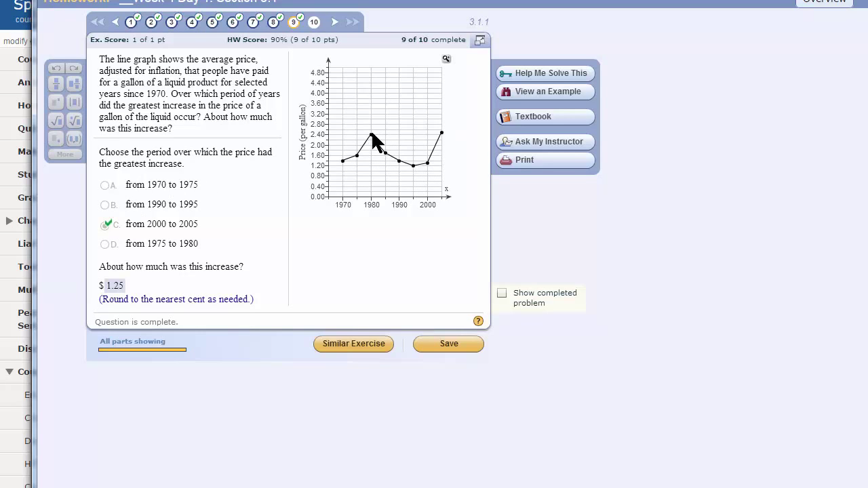
mouse_move(352, 255)
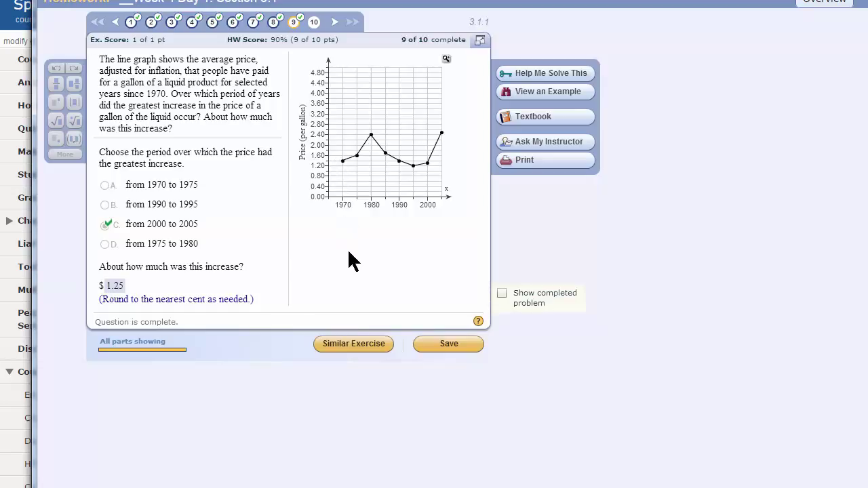
mouse_move(363, 256)
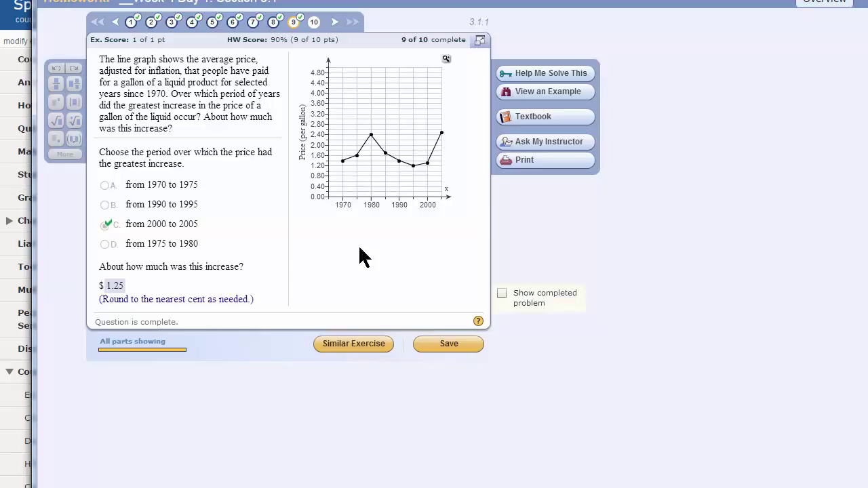
mouse_move(365, 234)
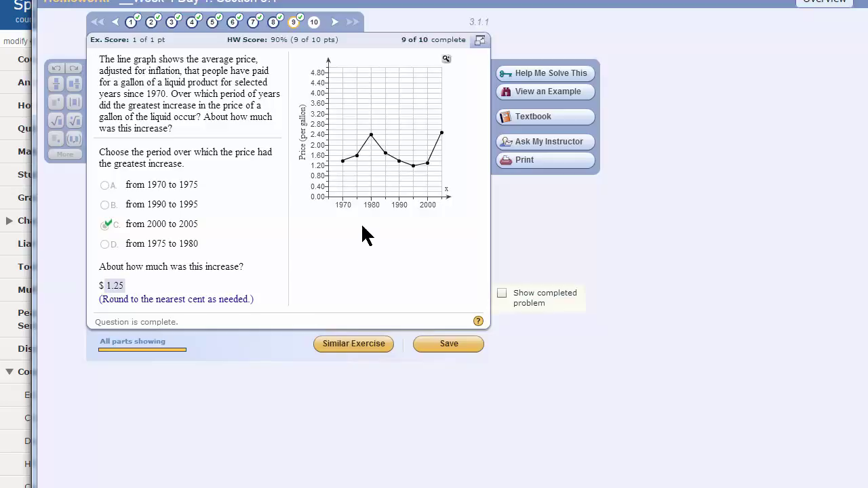